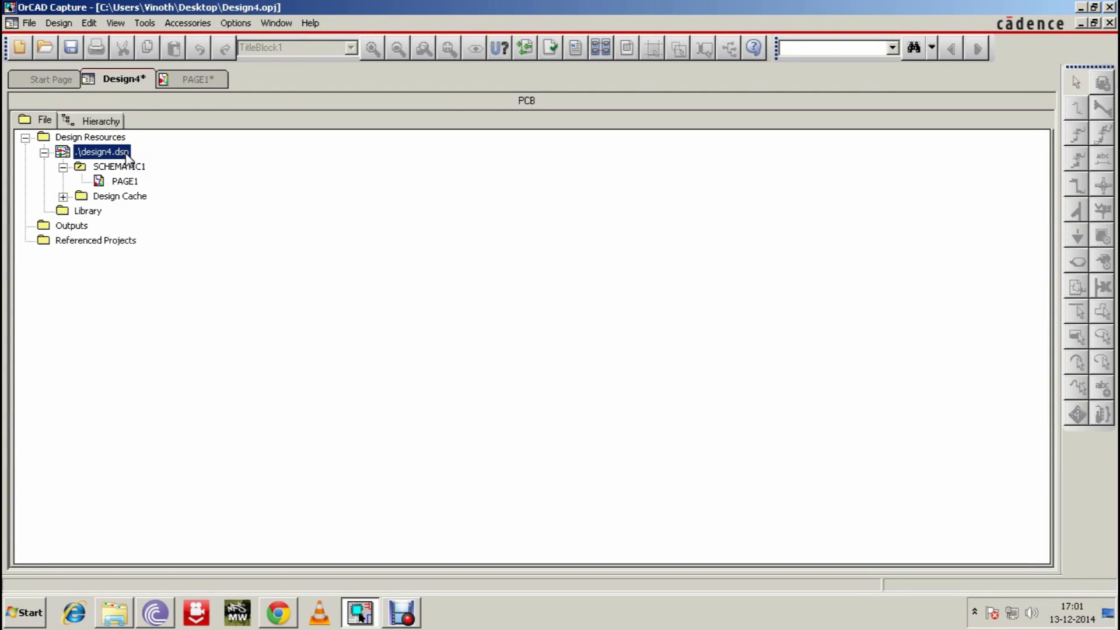
Step: Open PAGE1, inspect its default title block, then return to the Design4 tab
click(126, 181)
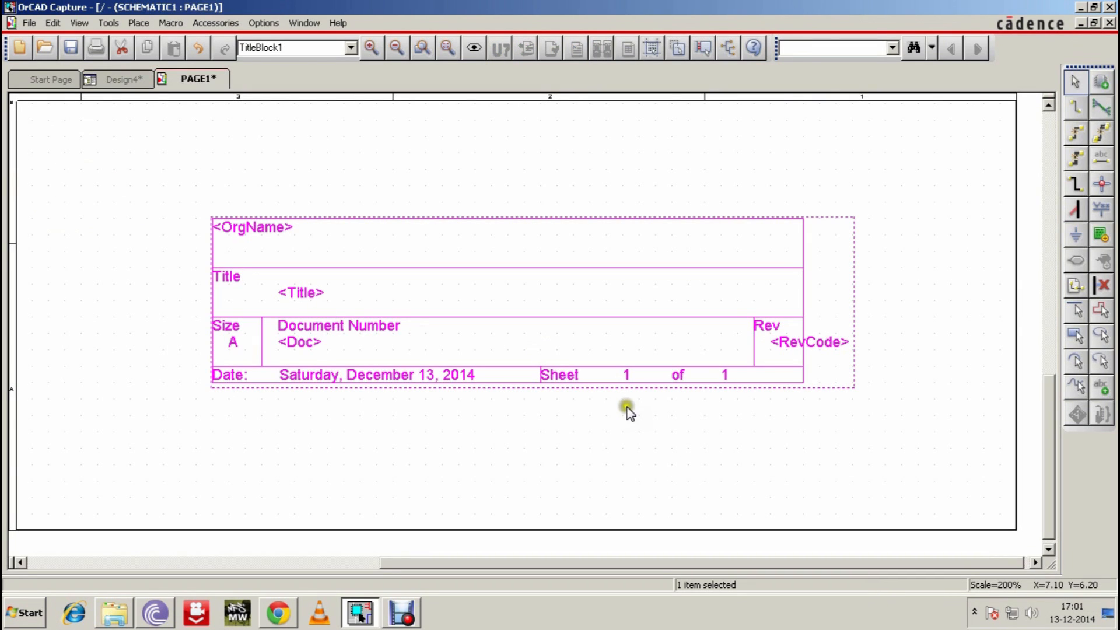
click(322, 254)
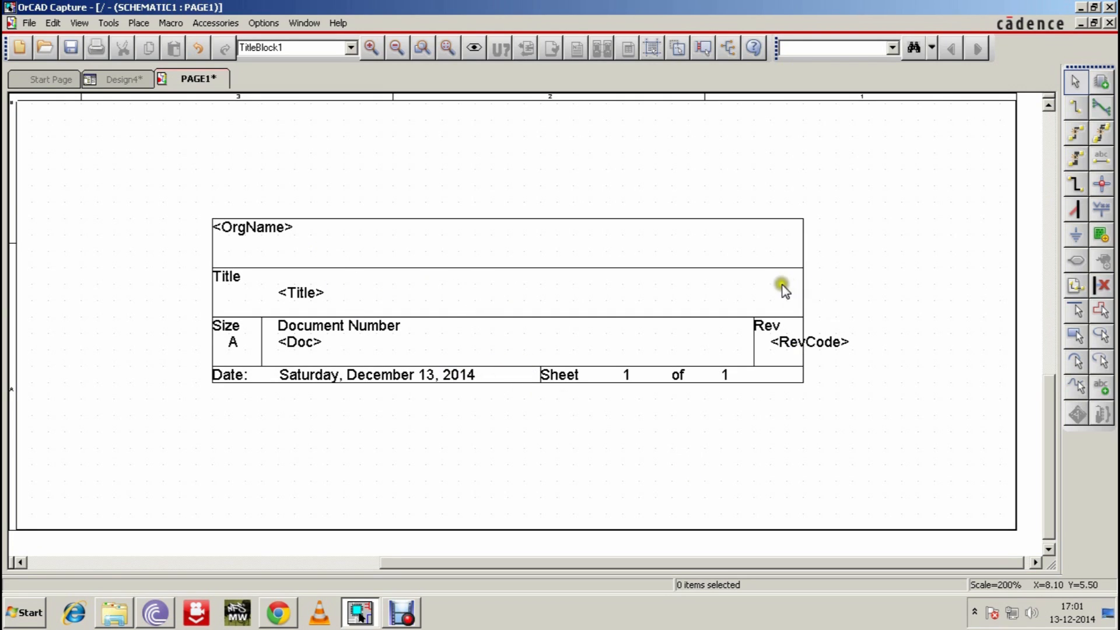
mouse_move(567, 322)
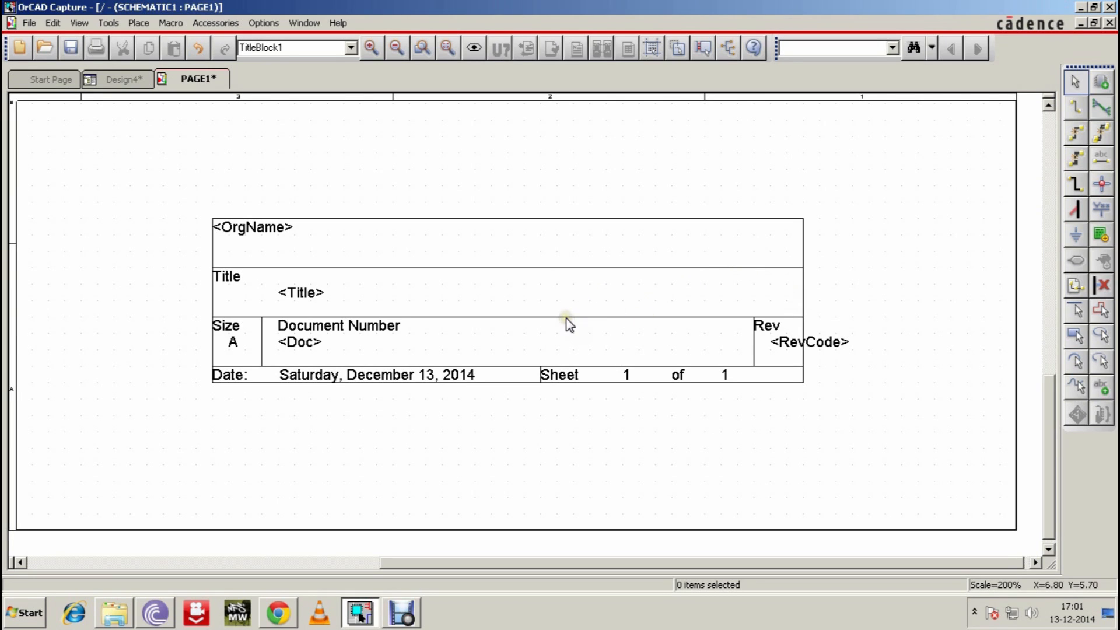
mouse_move(591, 317)
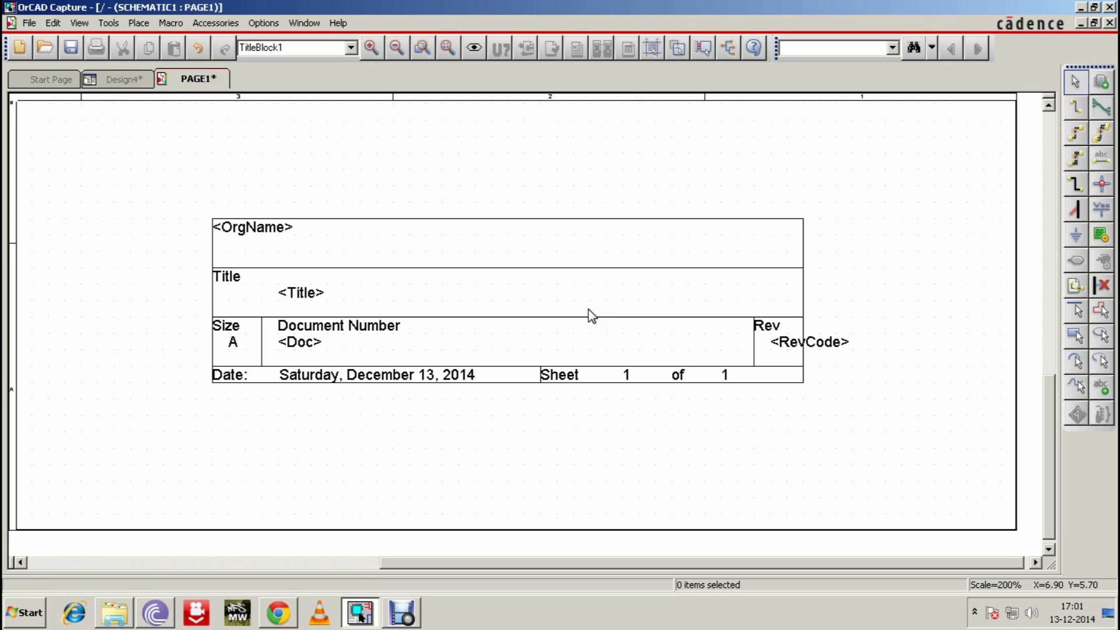
click(125, 79)
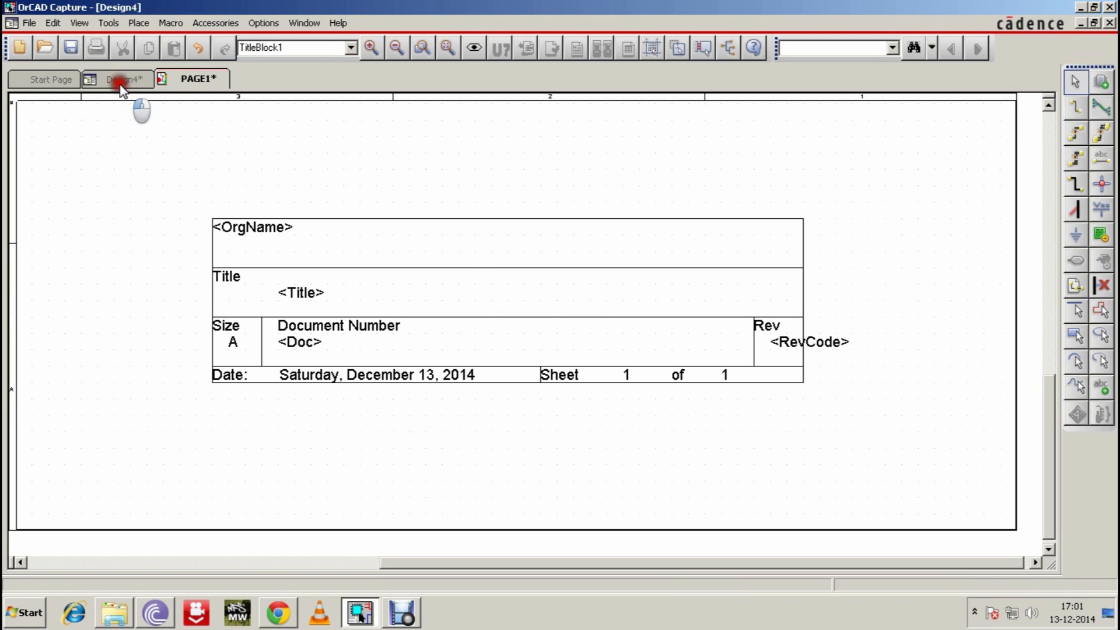
Step: Open the CAPSYM library from OrCAD Capture's capture\library folder
click(120, 79)
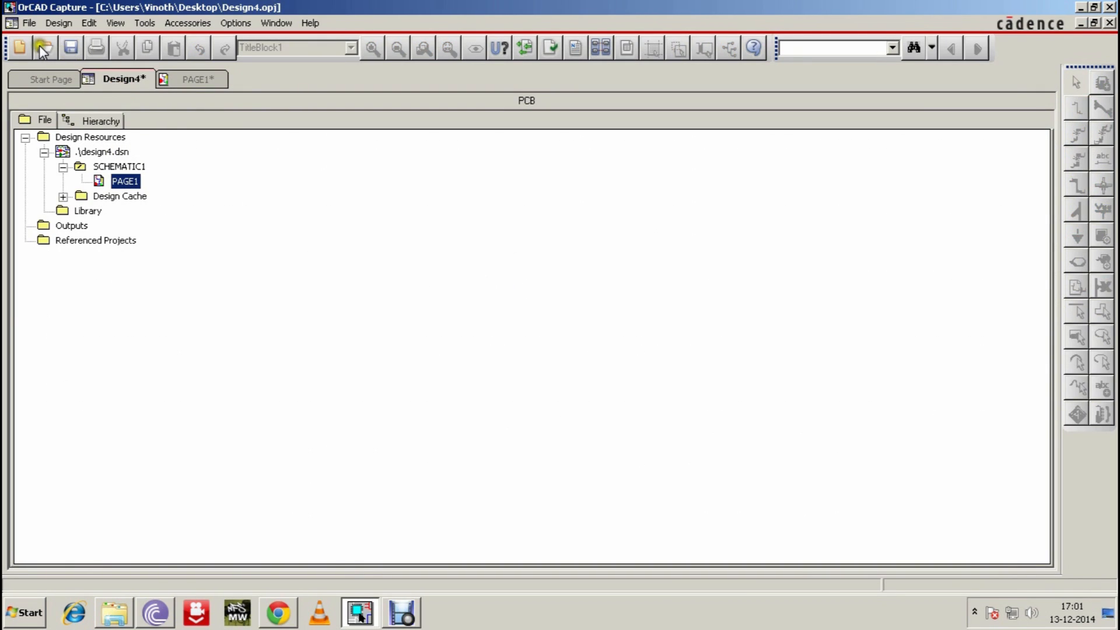
click(44, 48)
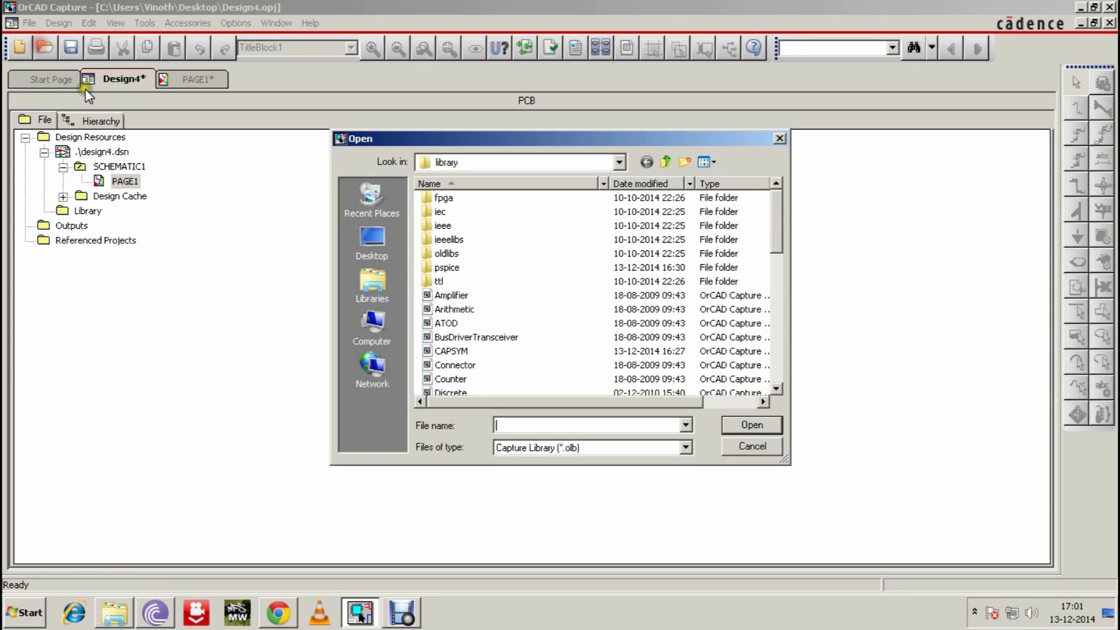
mouse_move(552, 240)
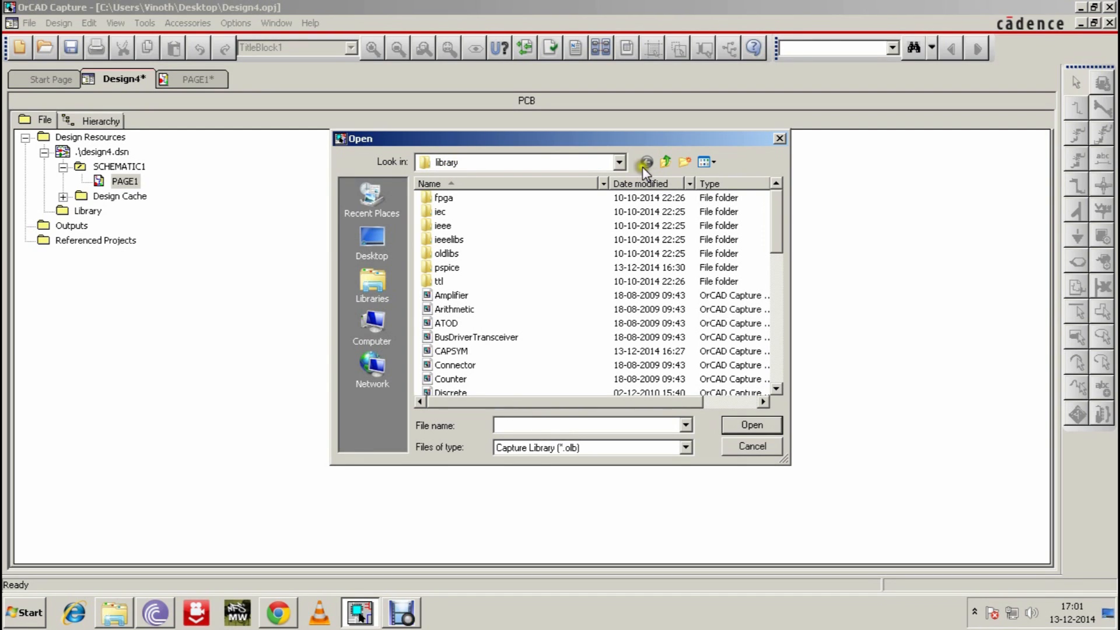
click(617, 163)
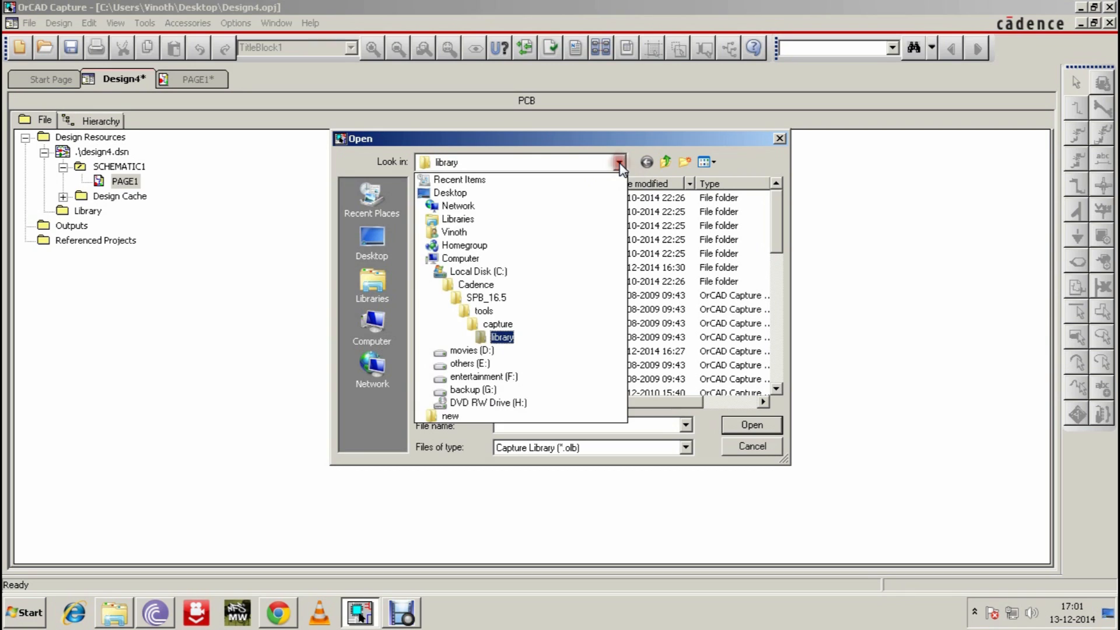
click(475, 284)
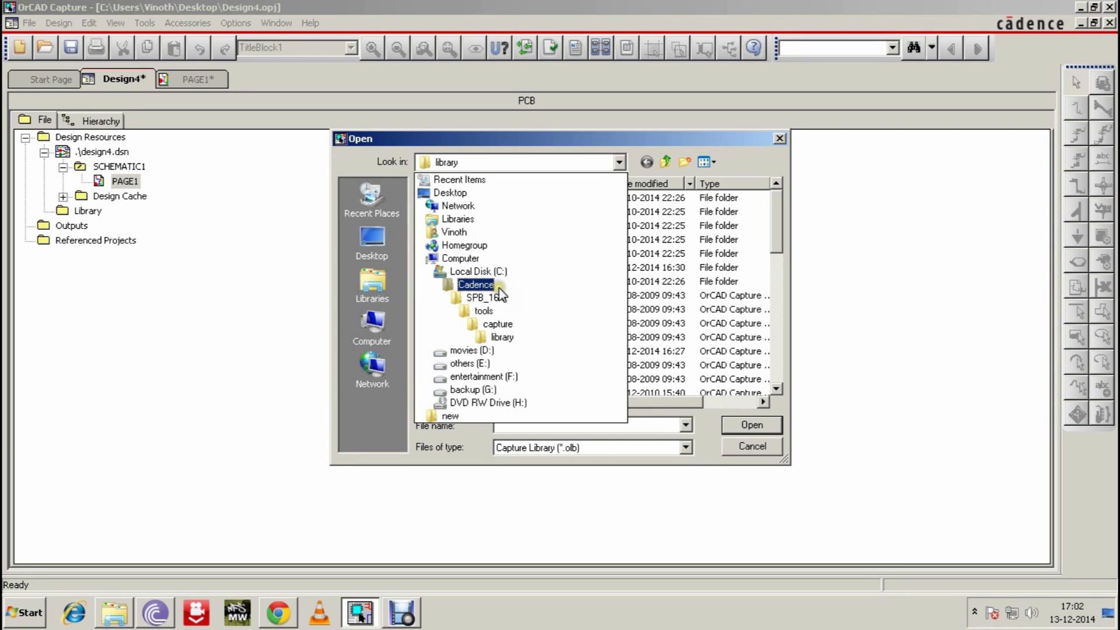
click(484, 311)
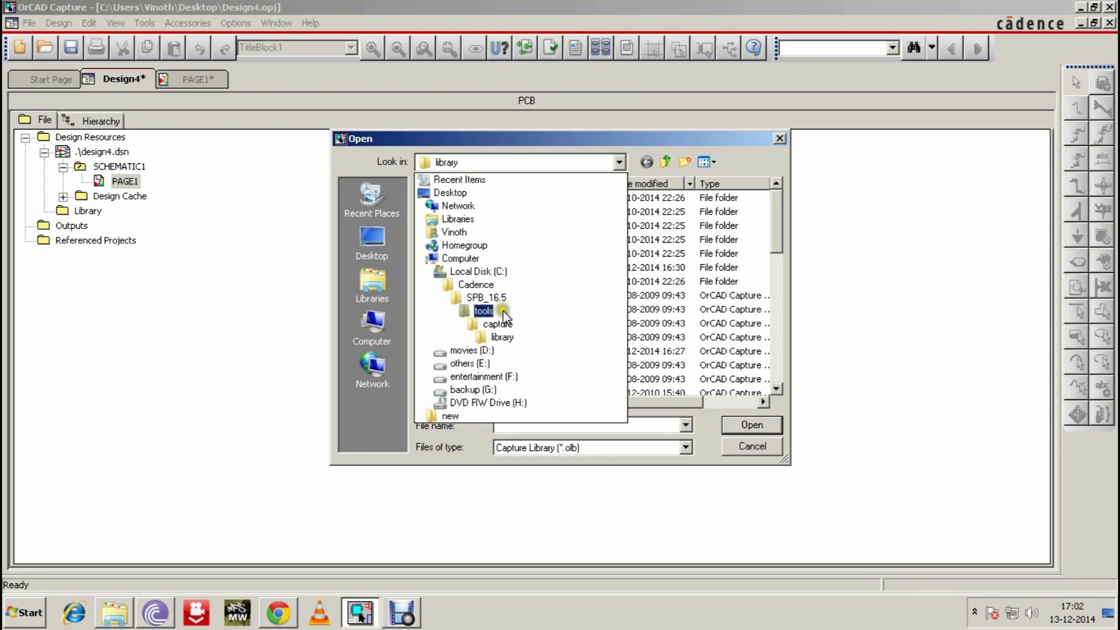
click(497, 323)
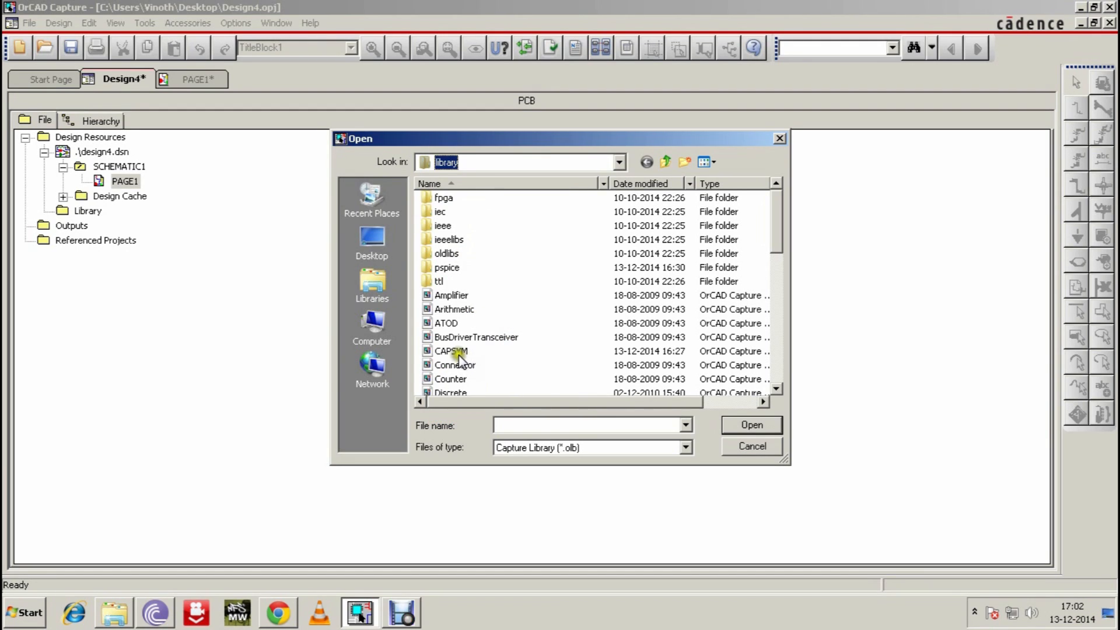
click(752, 446)
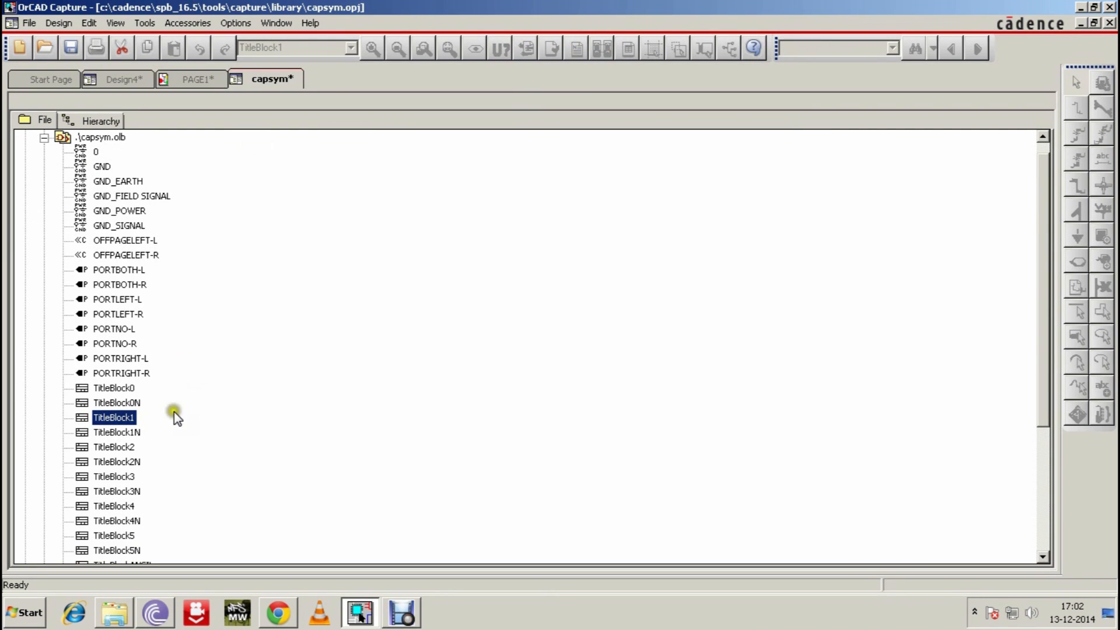
Step: Locate TitleBlock1 in the capsym.olb tree, then return to the Design4 project
scroll(down, 3)
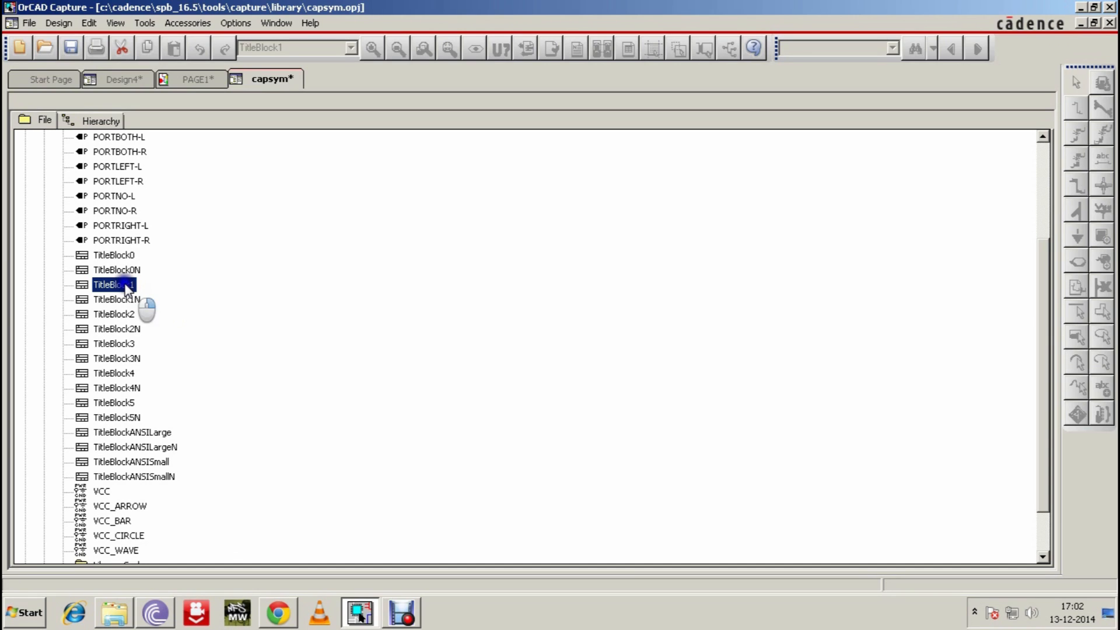
right_click(114, 284)
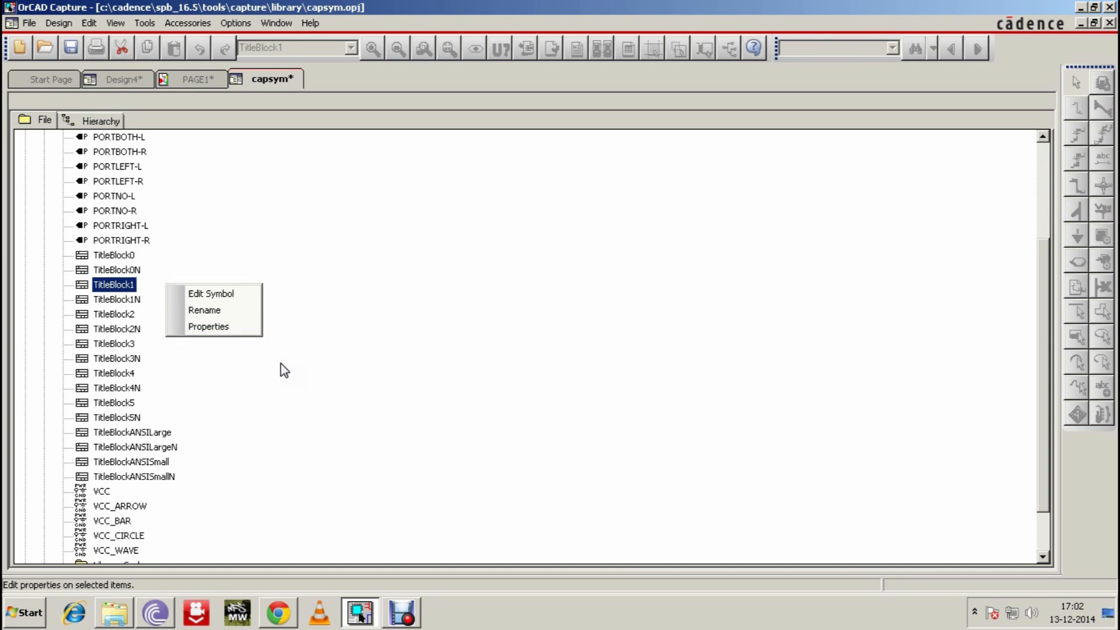
click(114, 284)
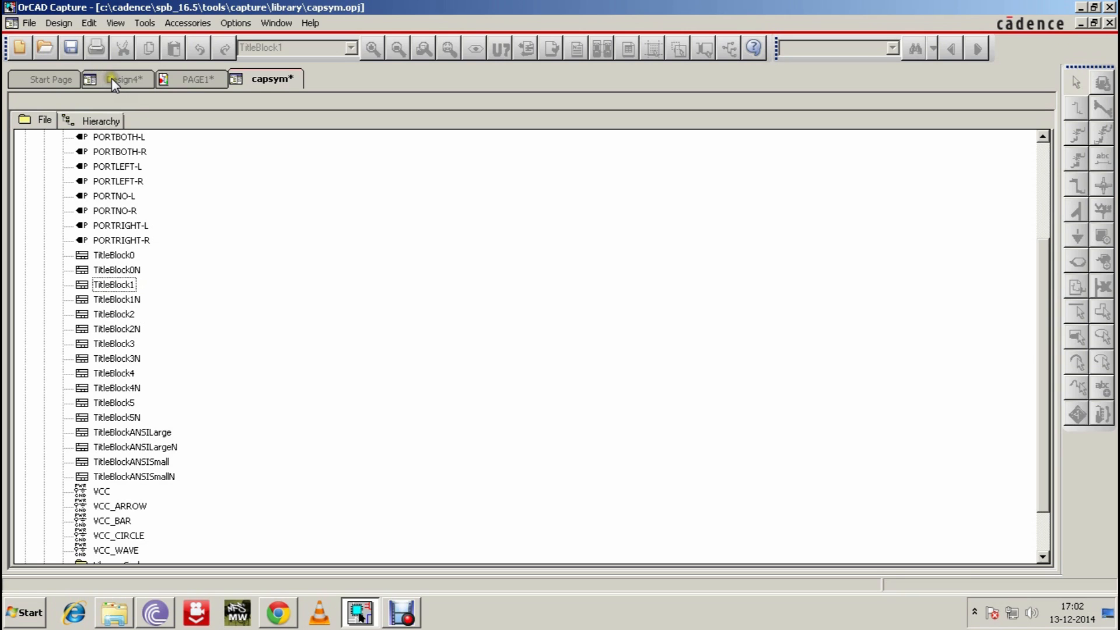
click(29, 23)
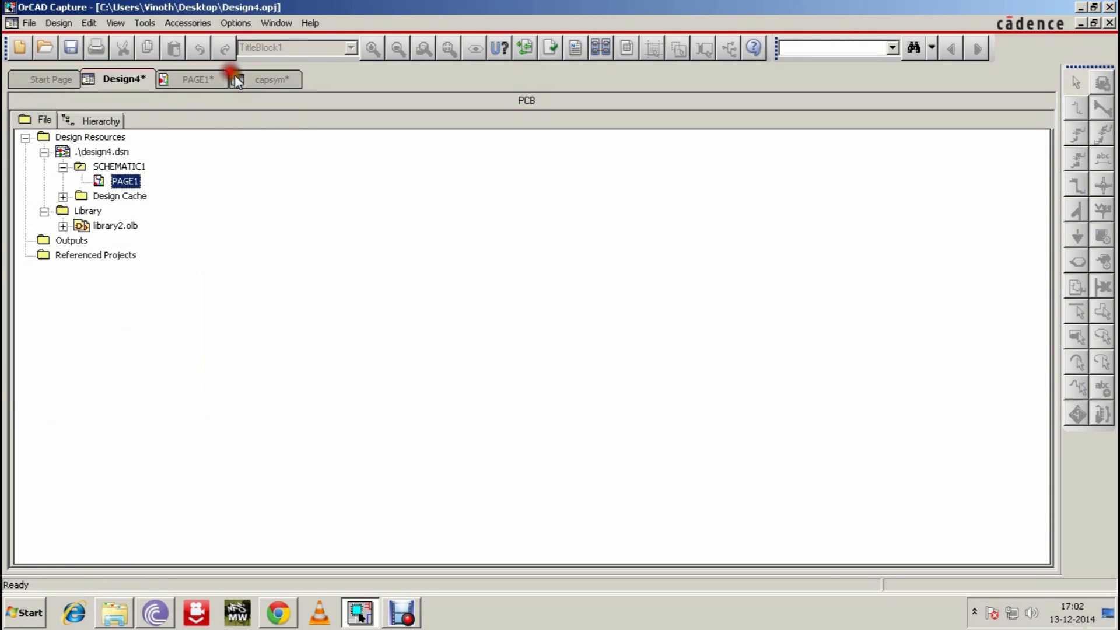
Step: Paste TitleBlock1 into library2.olb, save it as LIBRARY2 on the Desktop, and open TitleBlock1
click(63, 226)
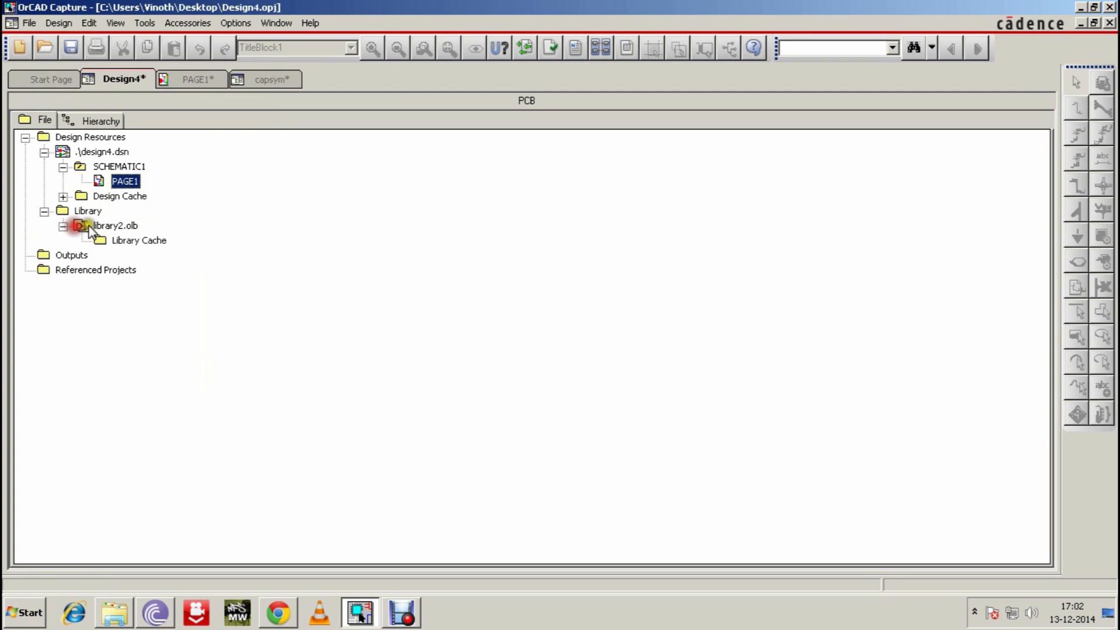
right_click(114, 225)
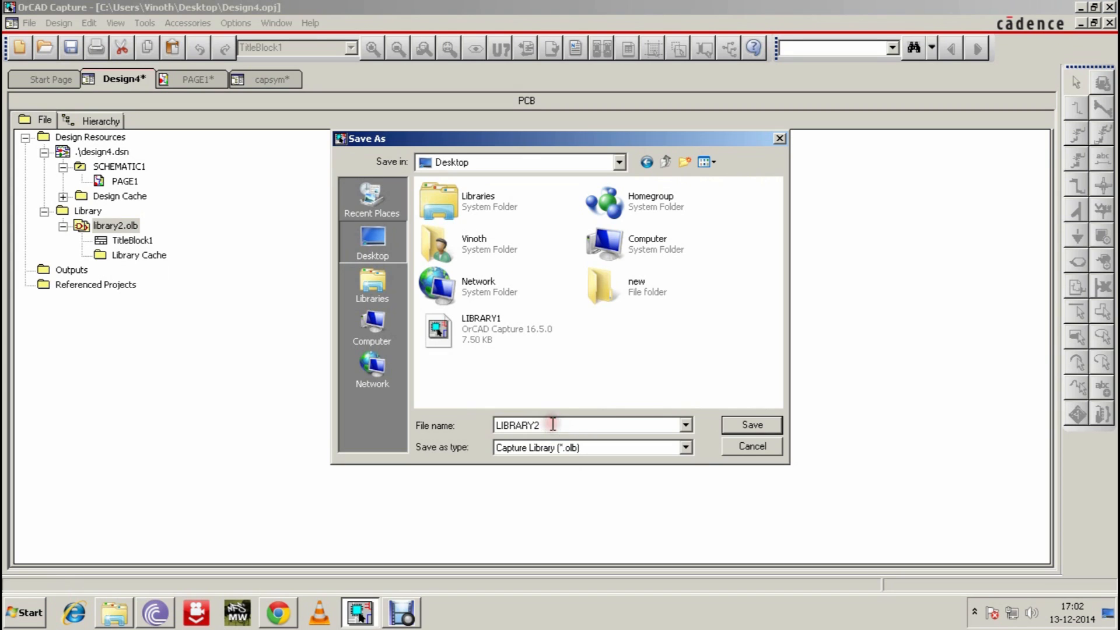
click(750, 424)
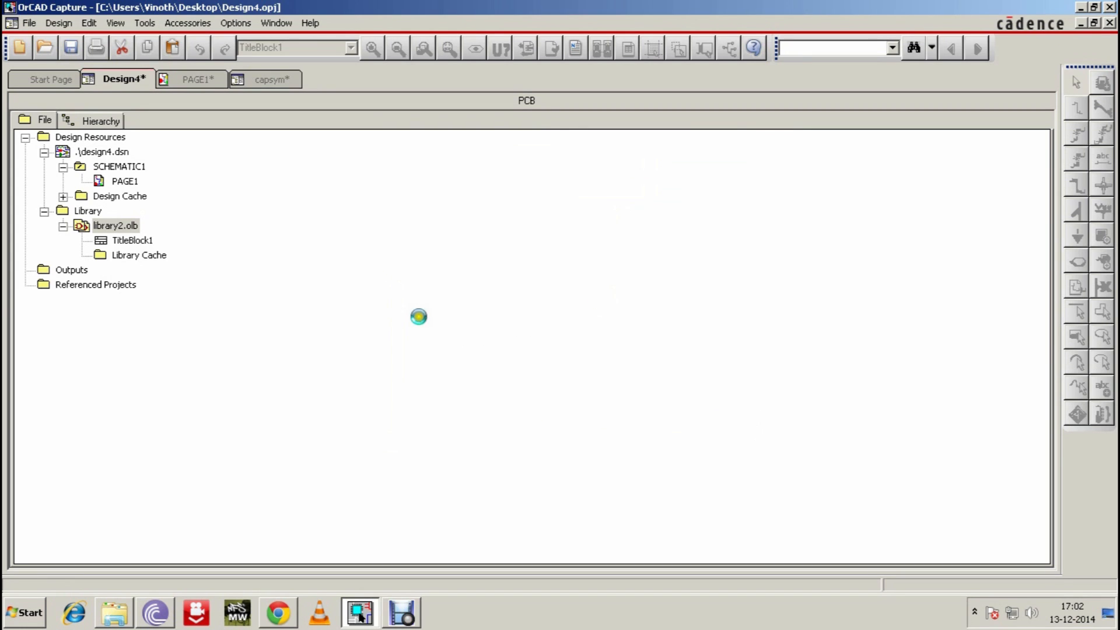
double_click(132, 239)
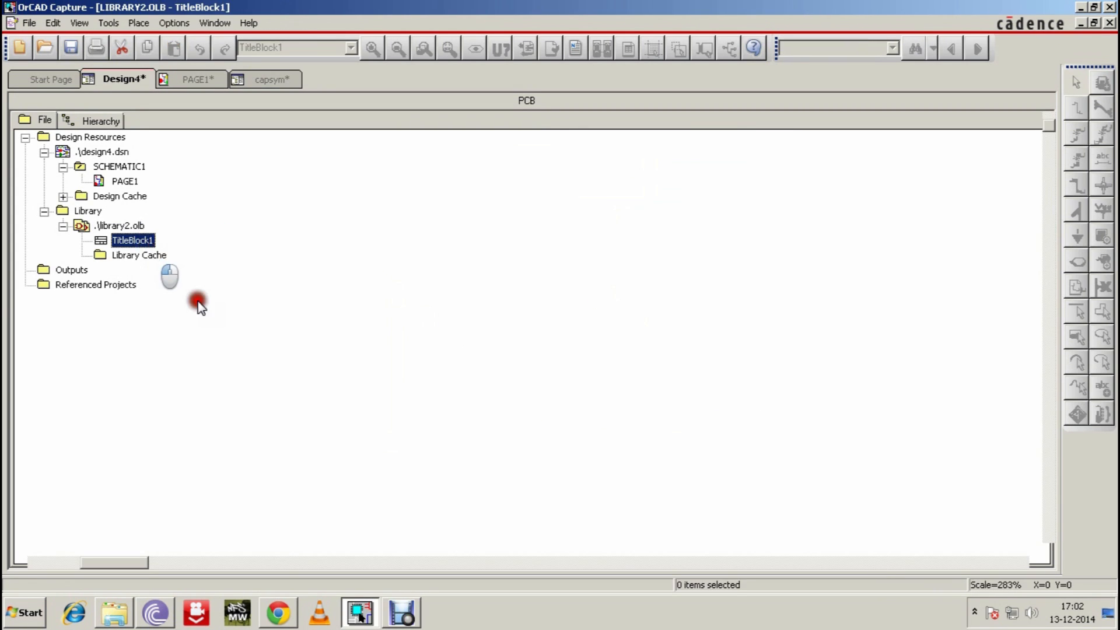
Step: Draw a blank row below OrgName and a column frame along the block's right edge
double_click(132, 240)
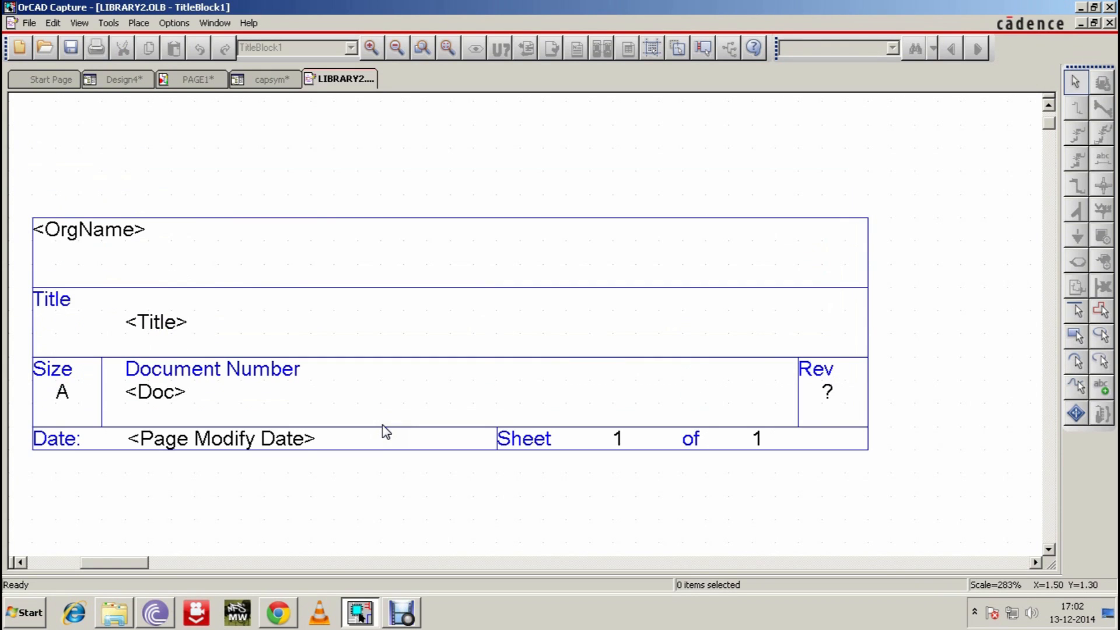
click(450, 357)
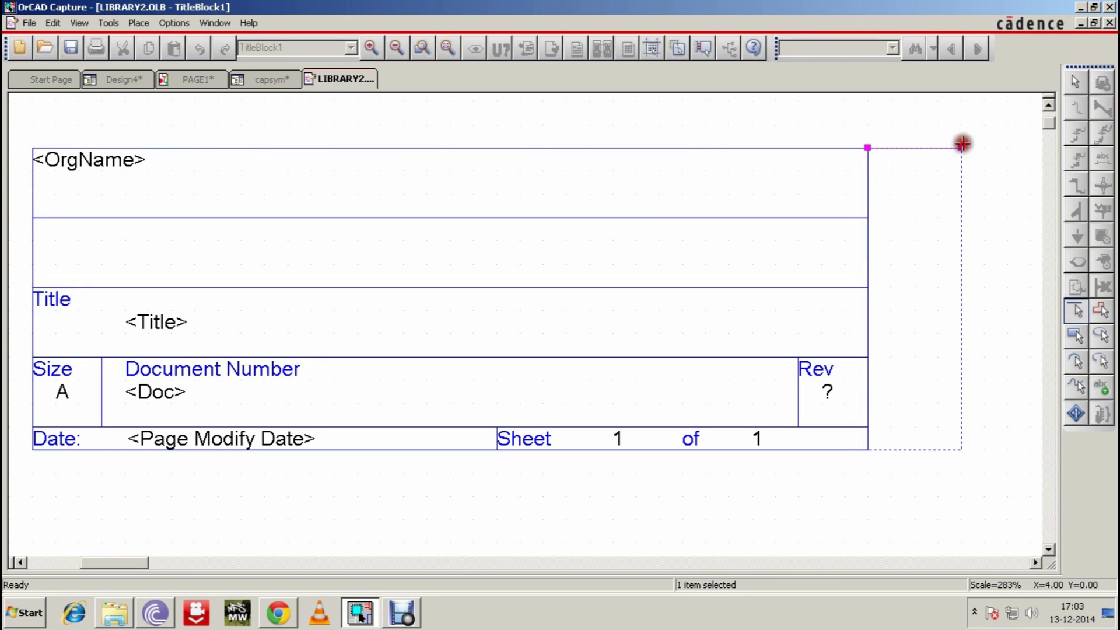
drag(962, 144, 956, 450)
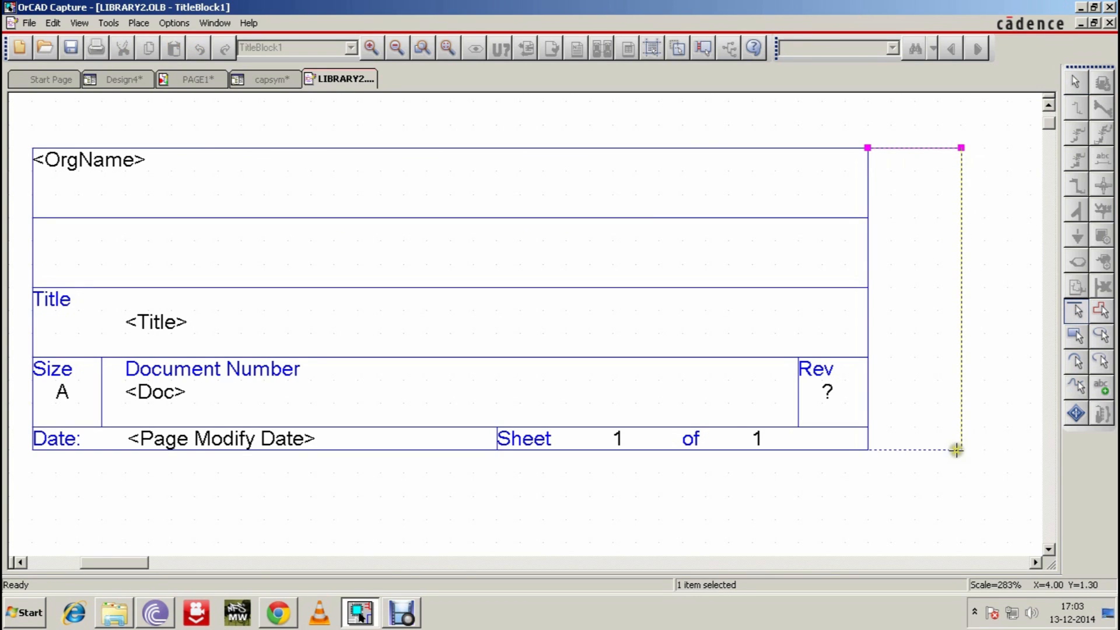
drag(956, 449, 870, 449)
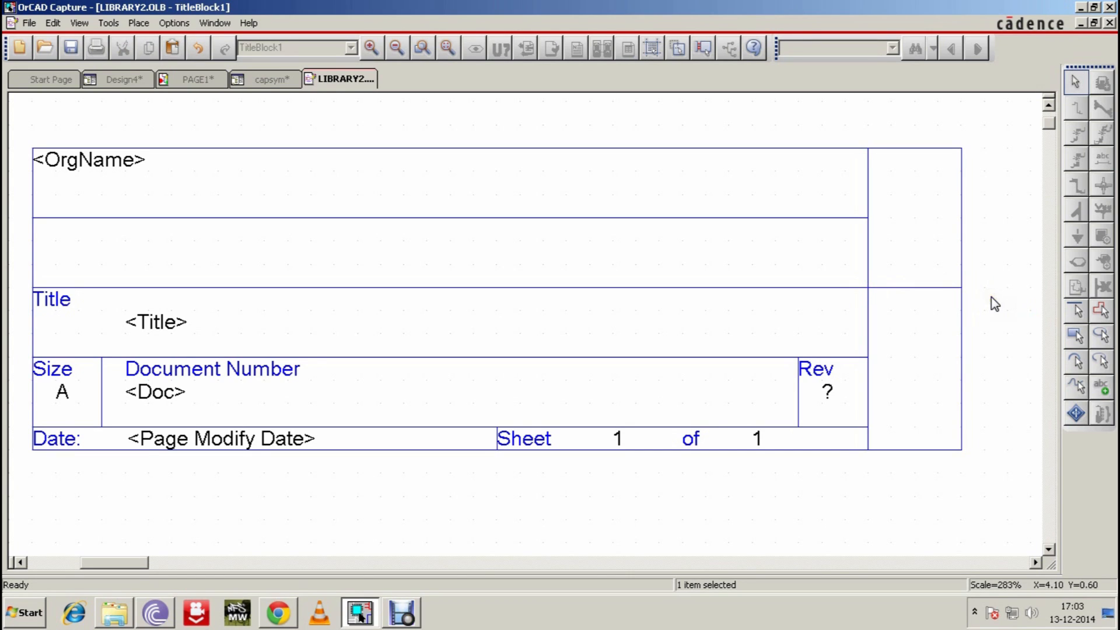
click(308, 79)
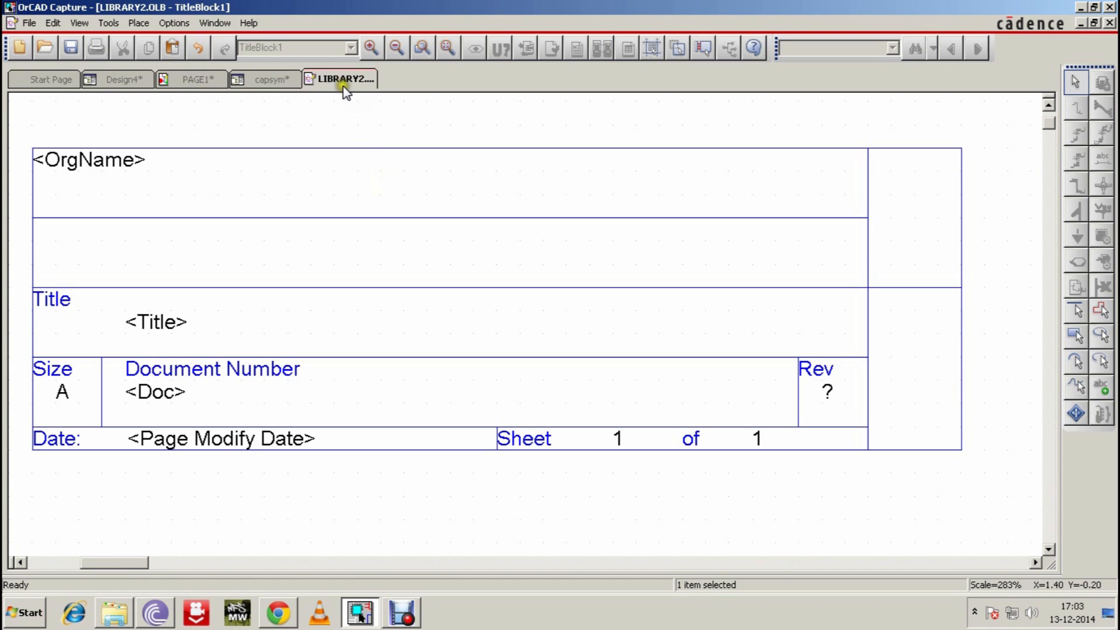
Step: Close the LIBRARY2 and capsym tabs, then select PAGE1's default title block for deletion
click(120, 79)
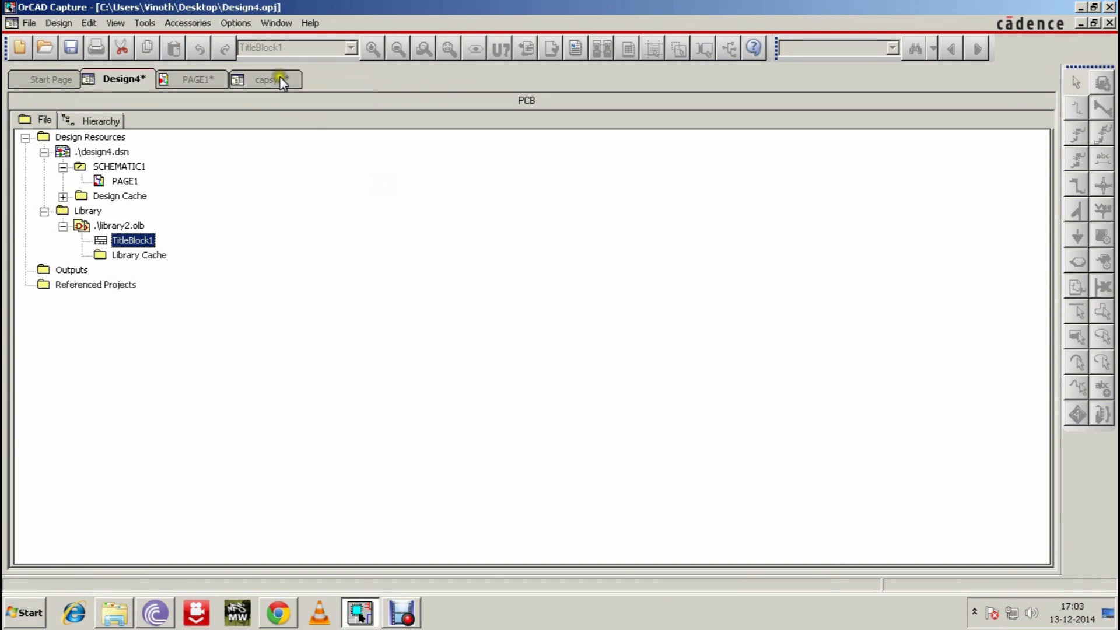
click(268, 80)
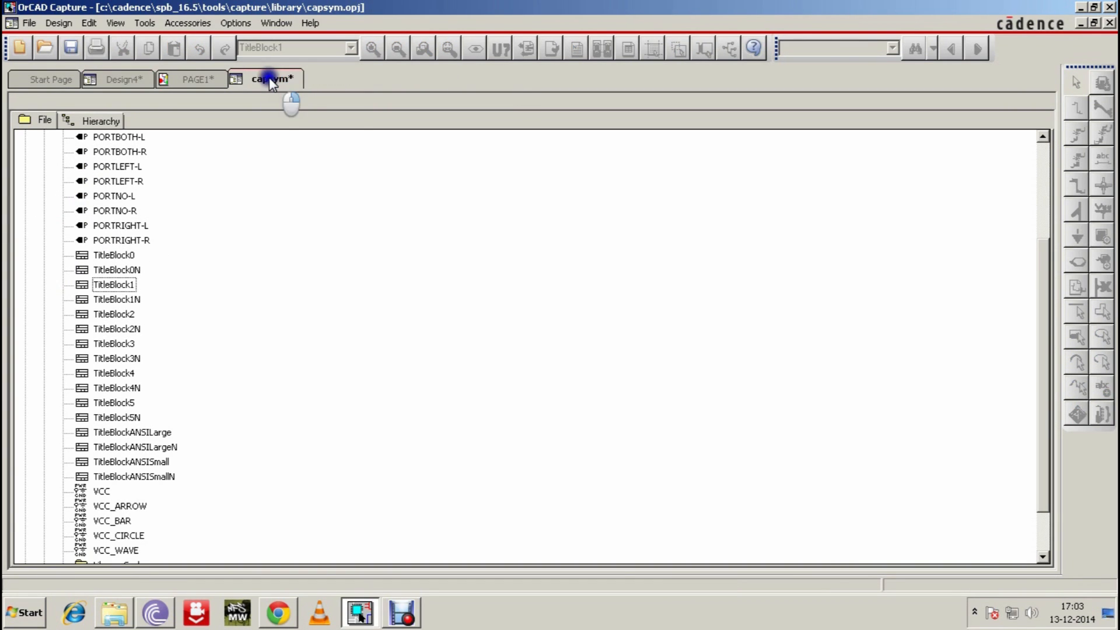
click(122, 79)
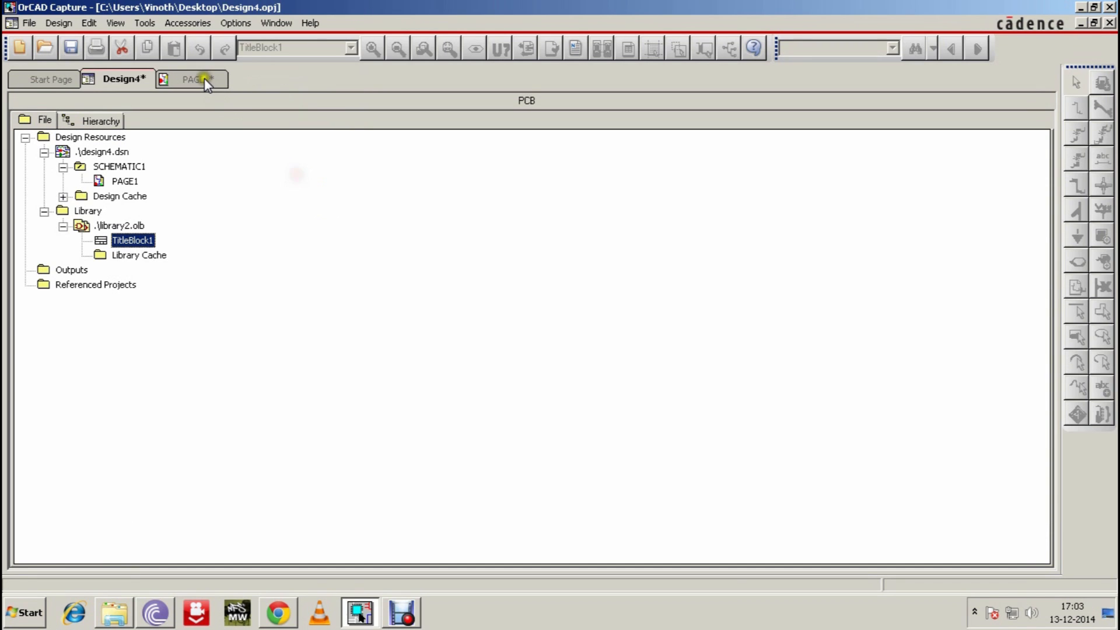
click(191, 79)
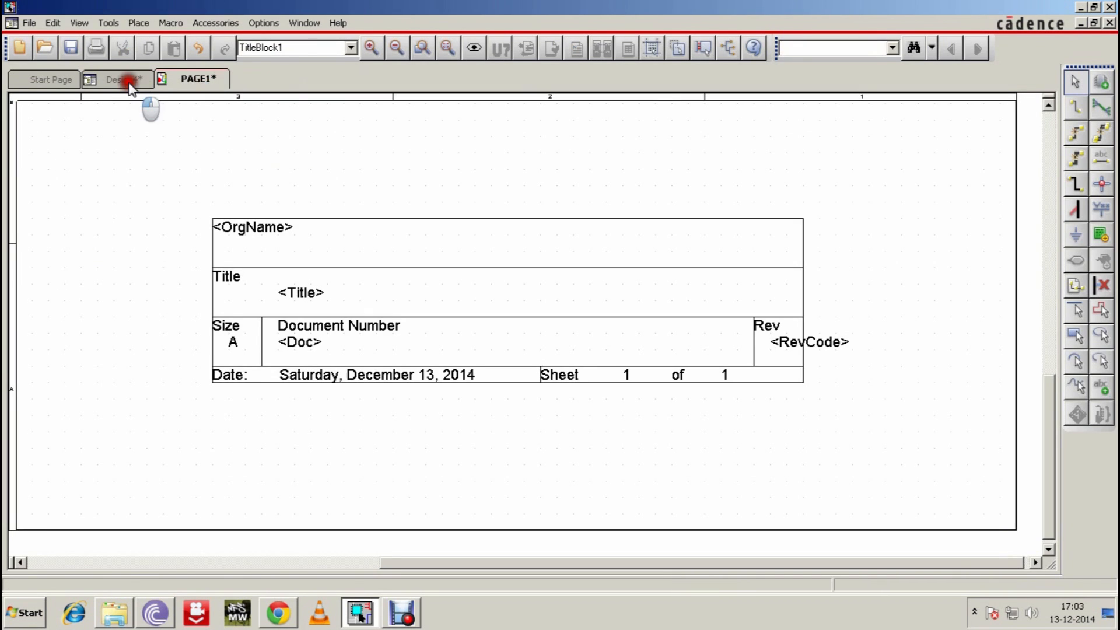
click(347, 275)
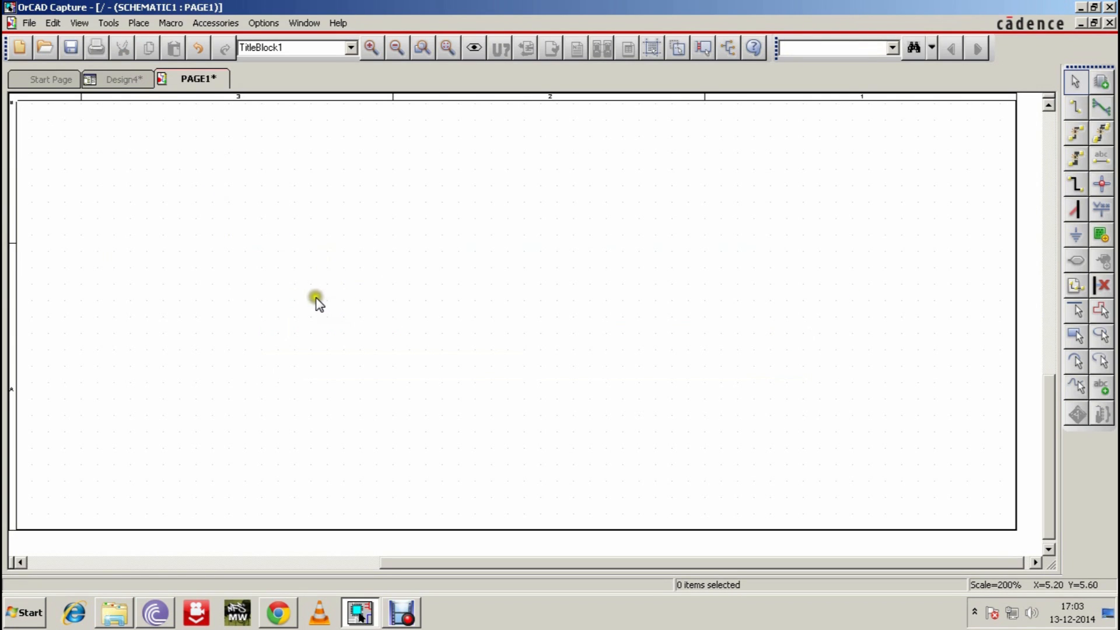
Step: Add LIBRARY2.olb as a title block library and pick its TitleBlock1 for PAGE1
click(140, 22)
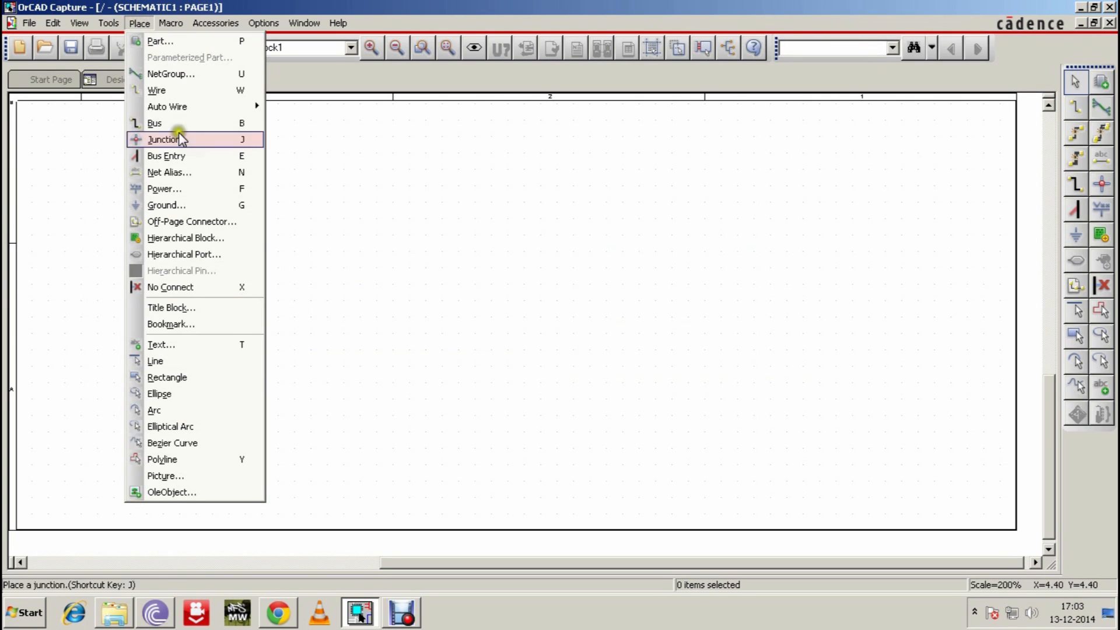
click(171, 308)
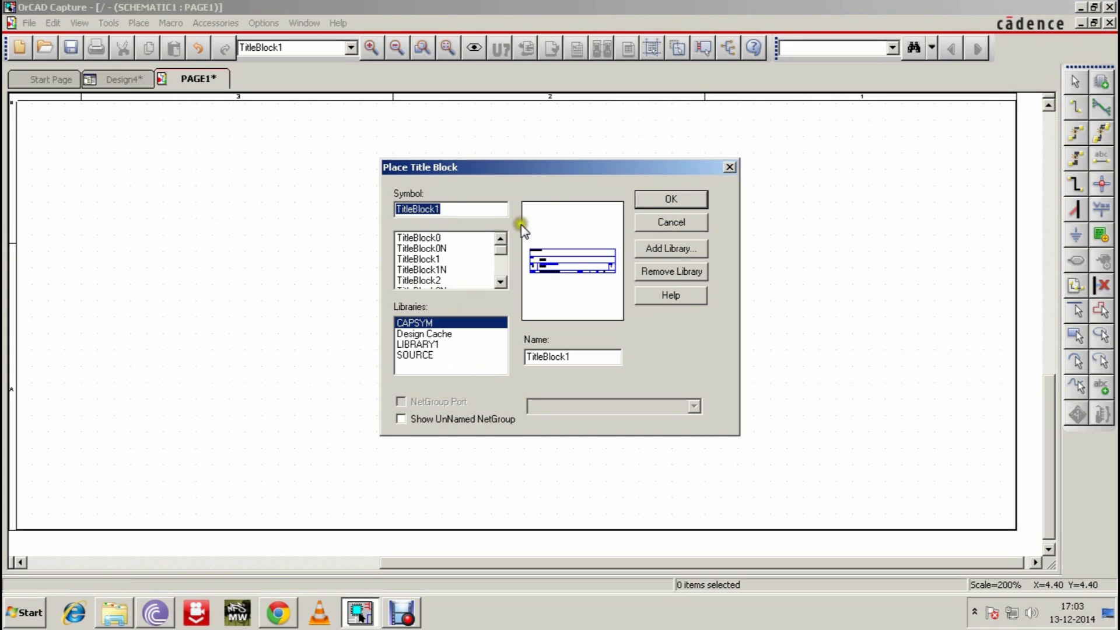
mouse_move(434, 356)
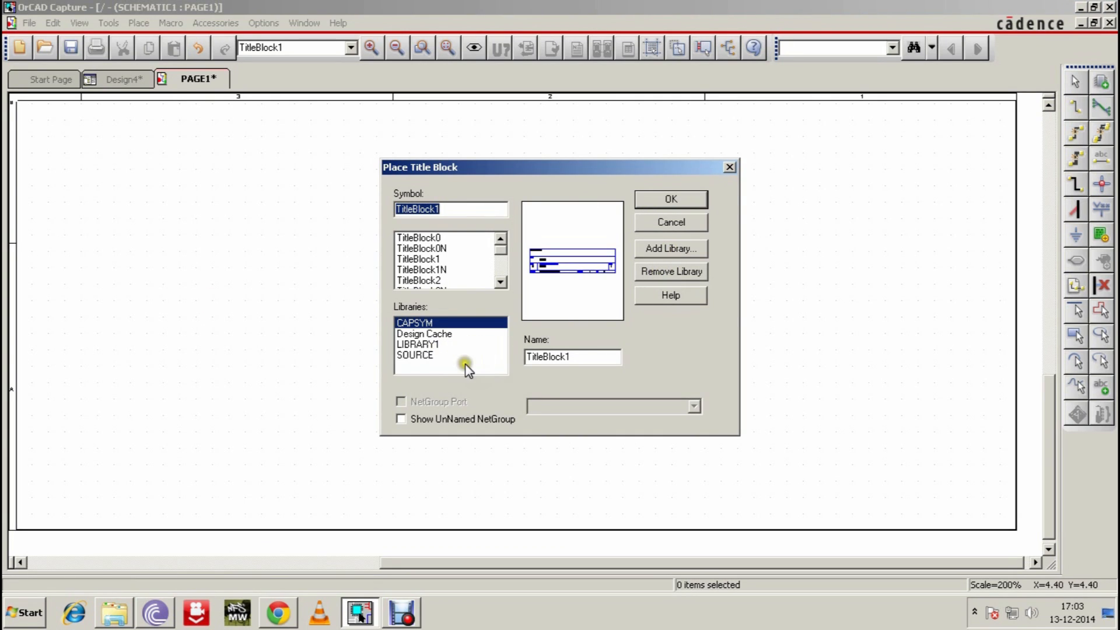
click(669, 248)
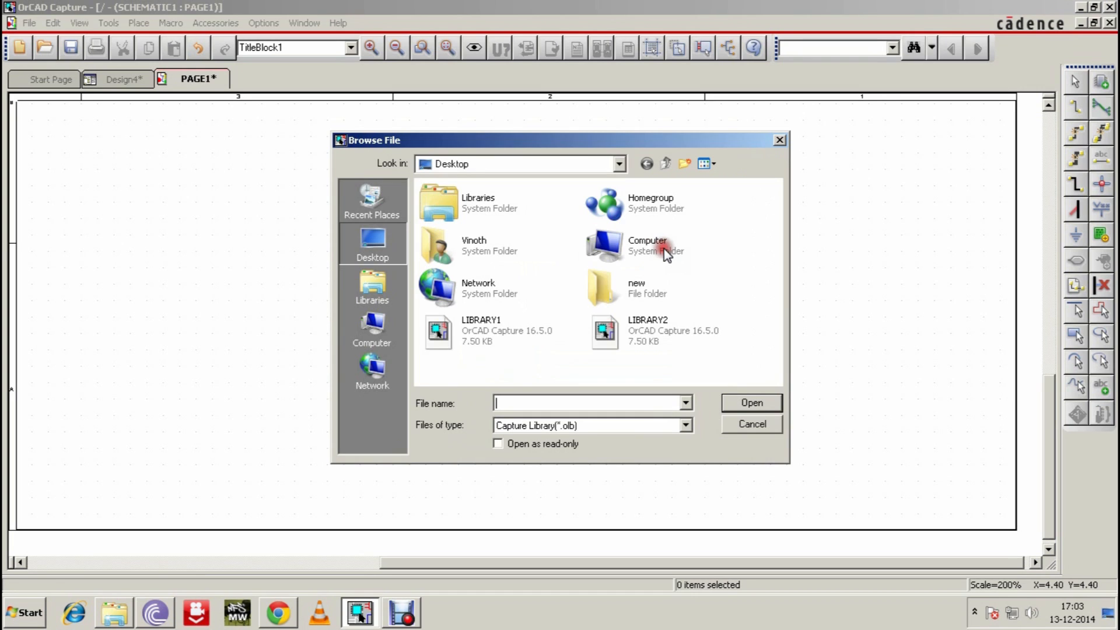
mouse_move(629, 334)
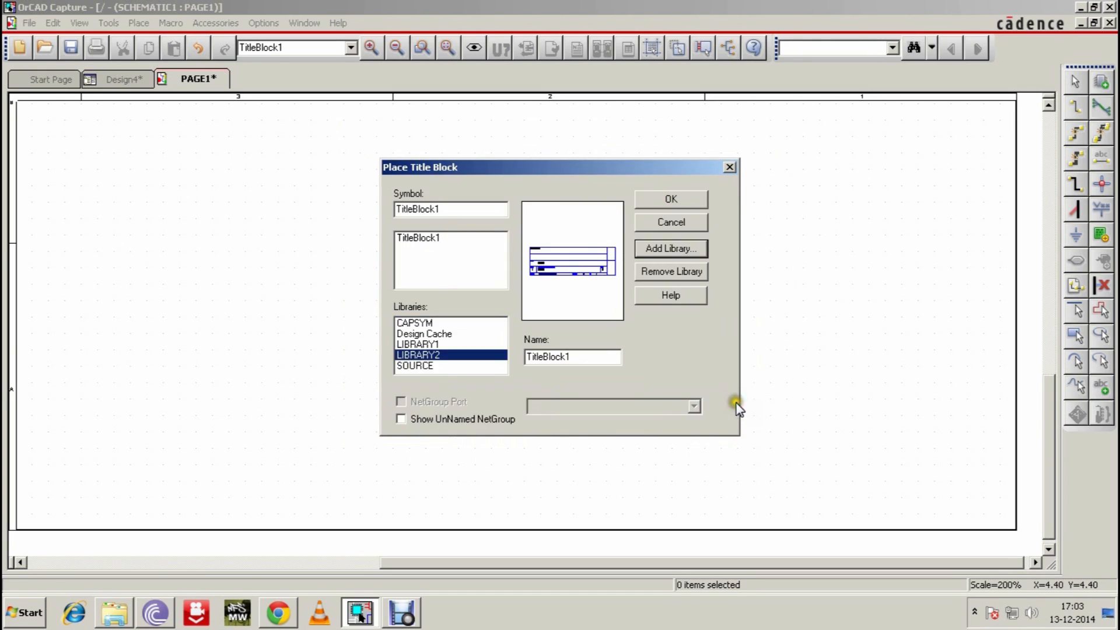
mouse_move(420, 248)
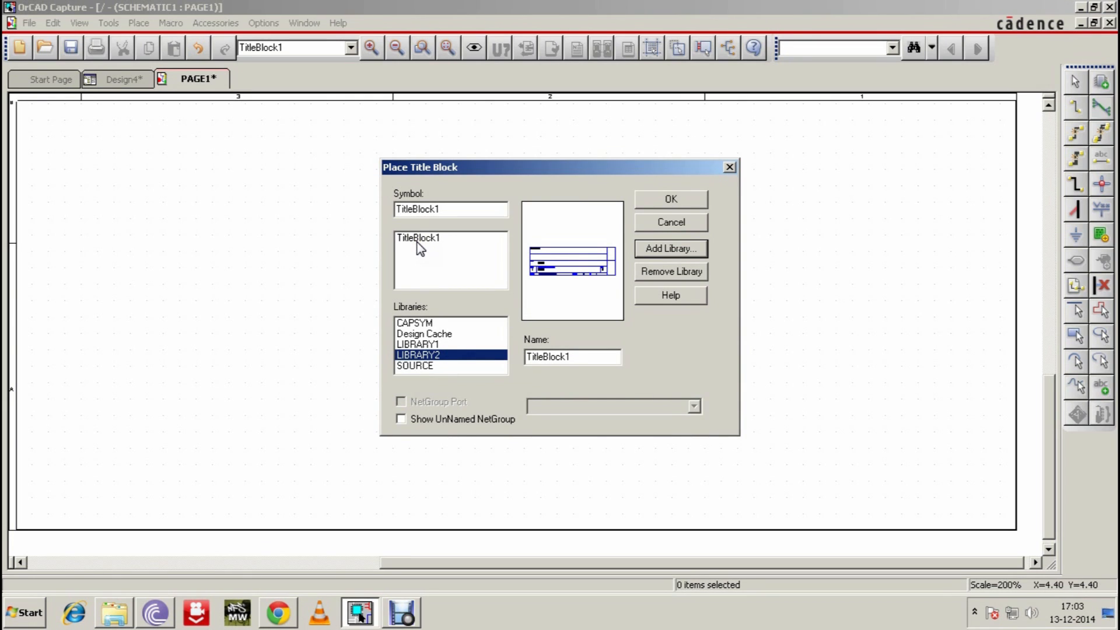
click(669, 199)
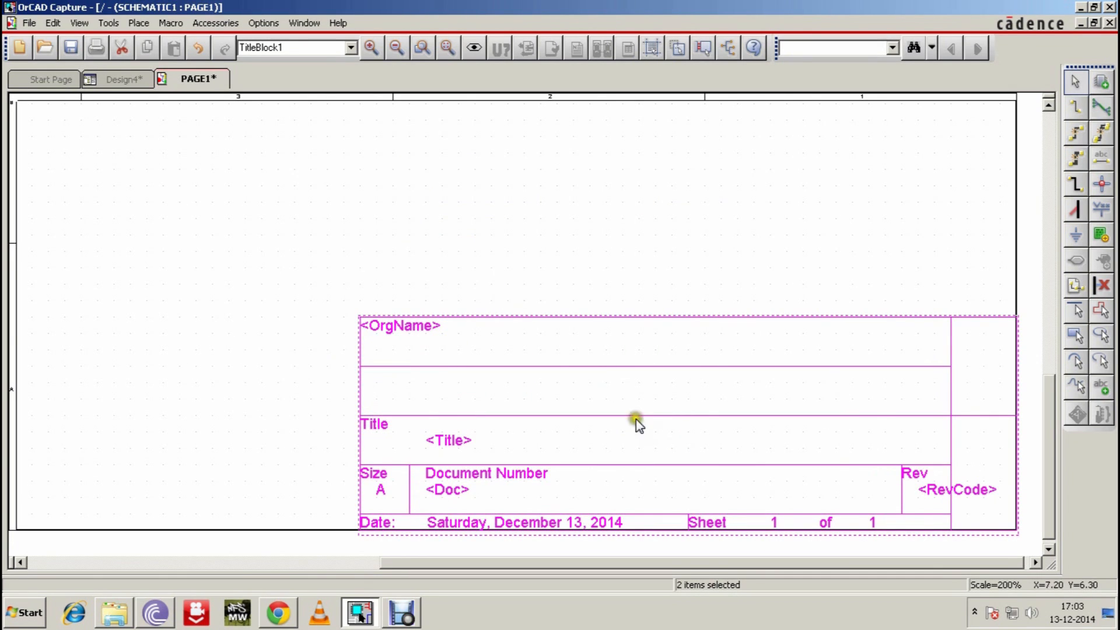
Step: Drop the customised title block at PAGE1's bottom-right corner
click(572, 409)
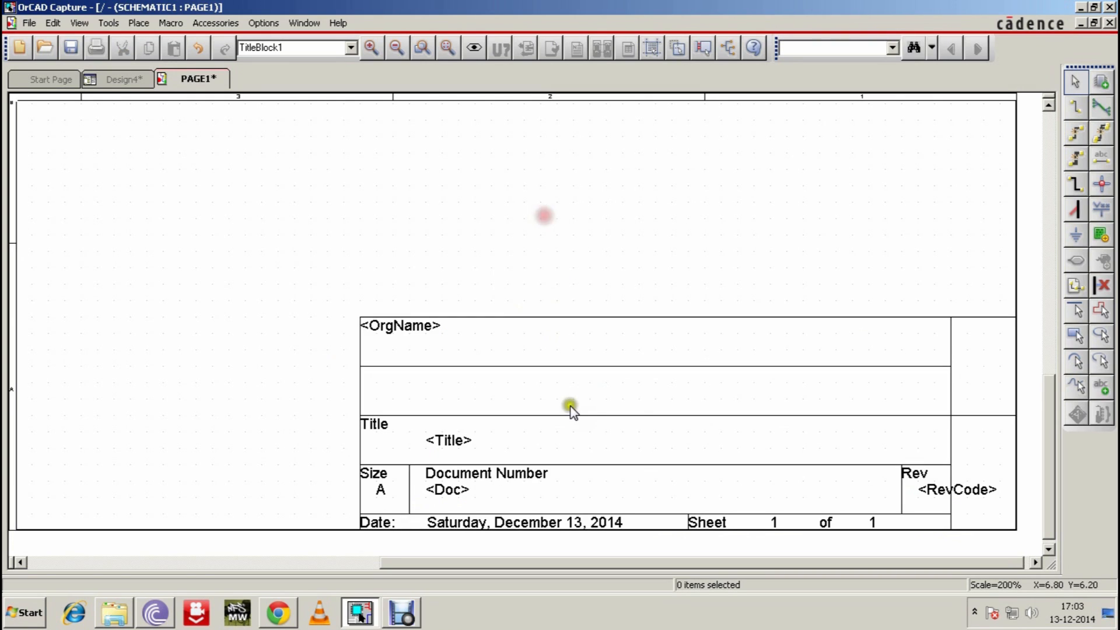
mouse_move(229, 246)
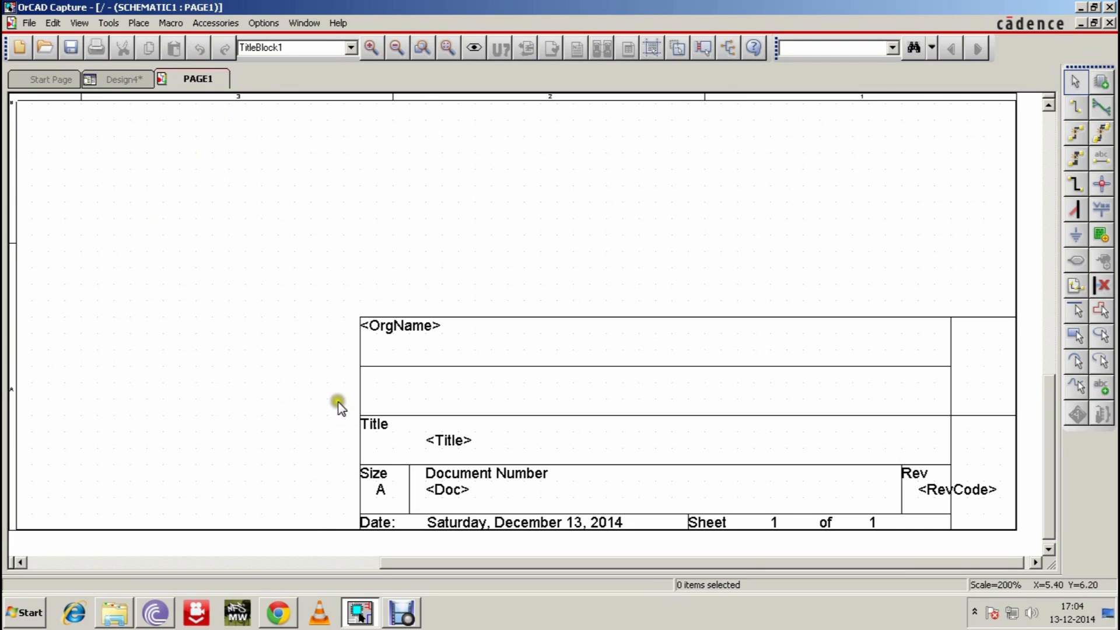
mouse_move(658, 461)
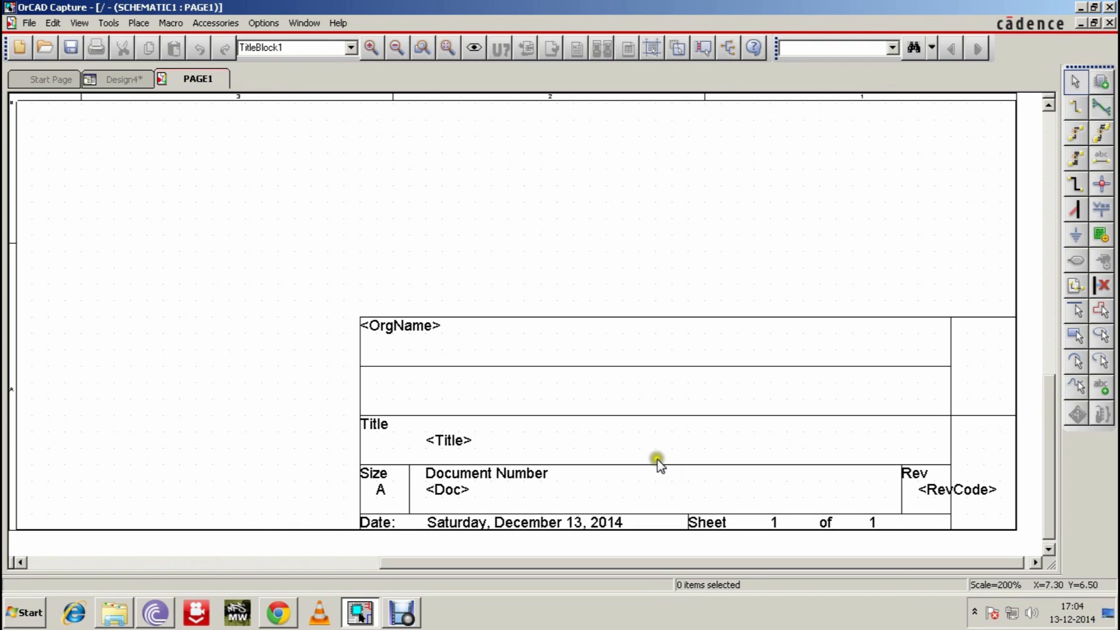
mouse_move(646, 459)
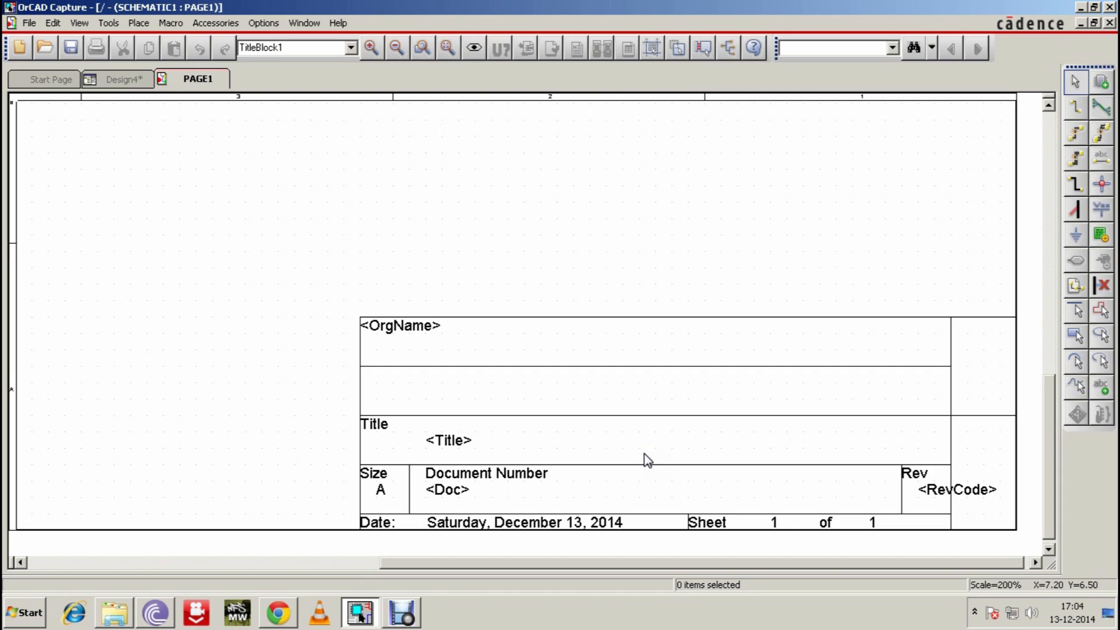